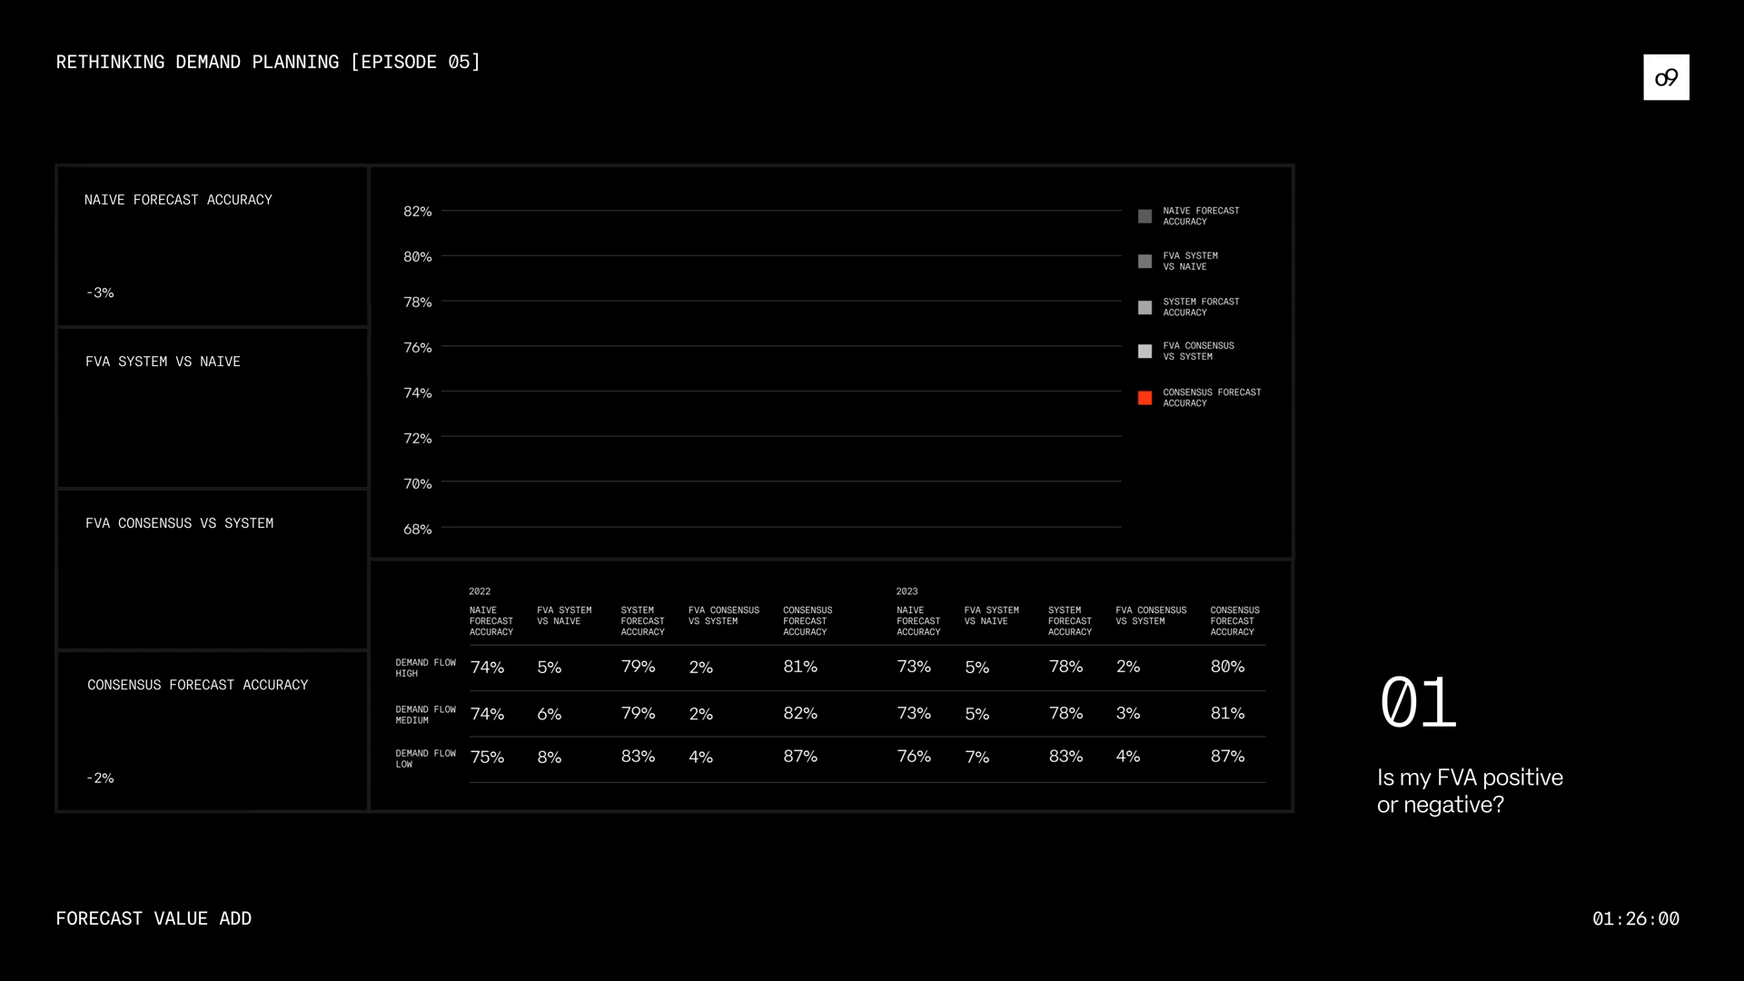
{"action": "left_click", "coordinate": [211, 245]}
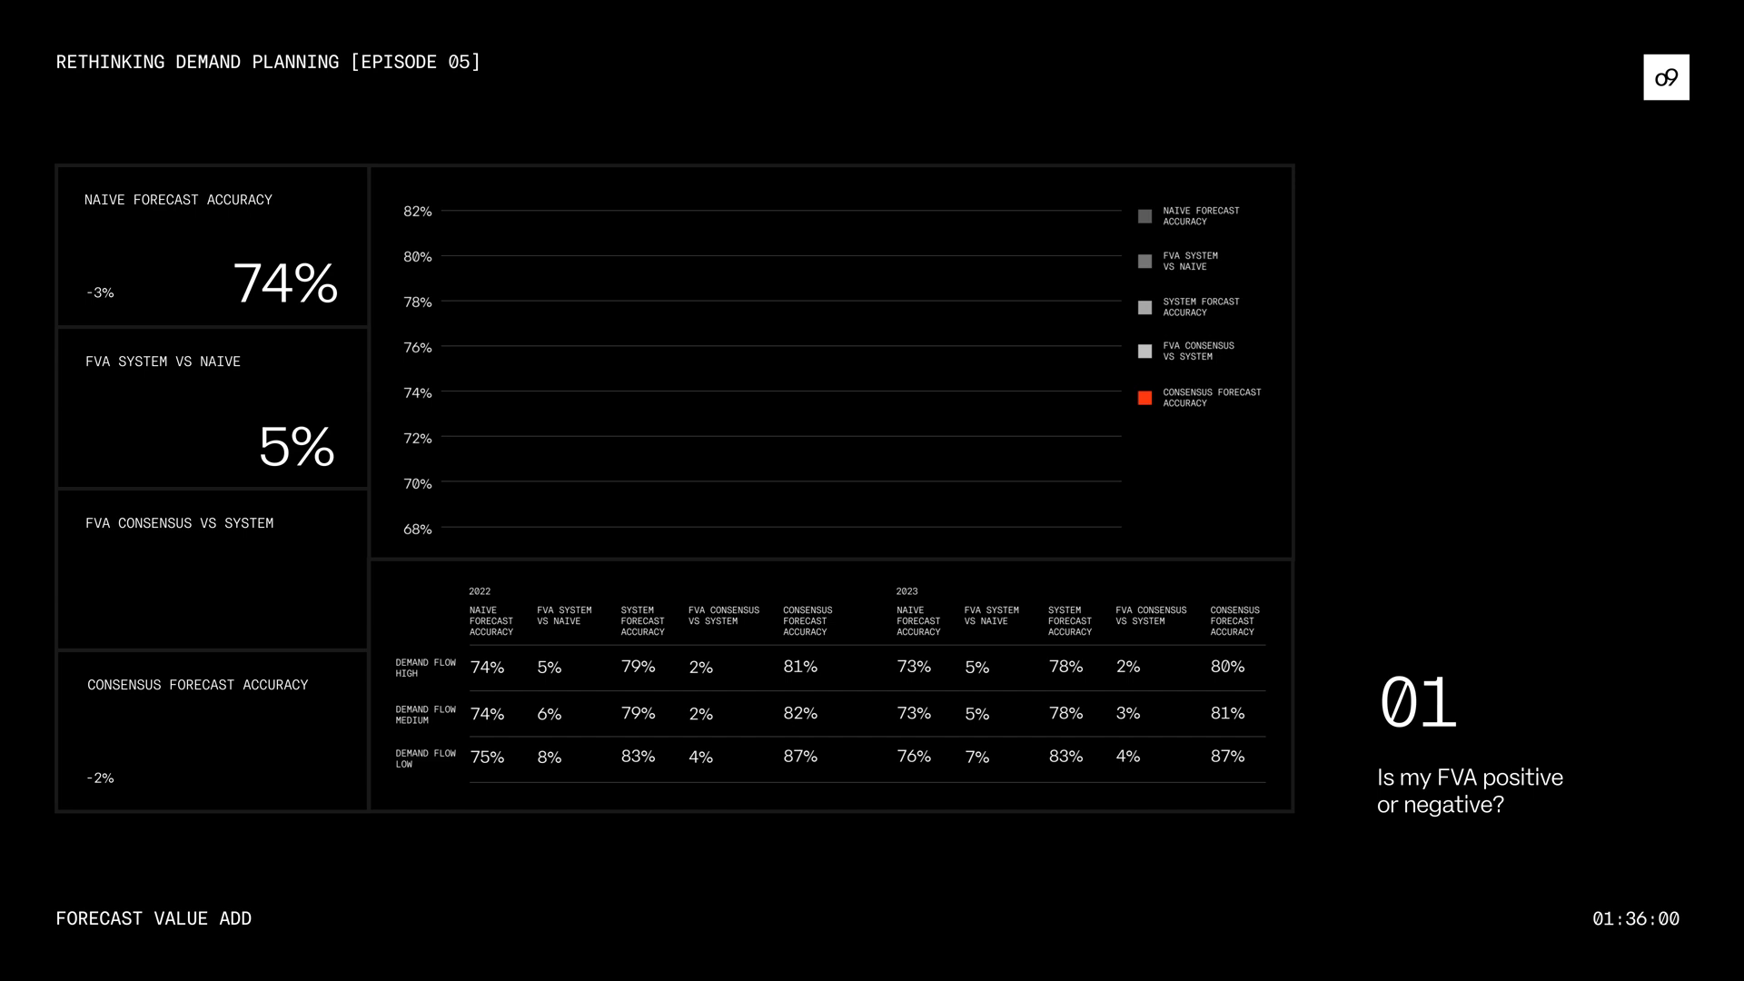
{"action": "left_click", "coordinate": [212, 571]}
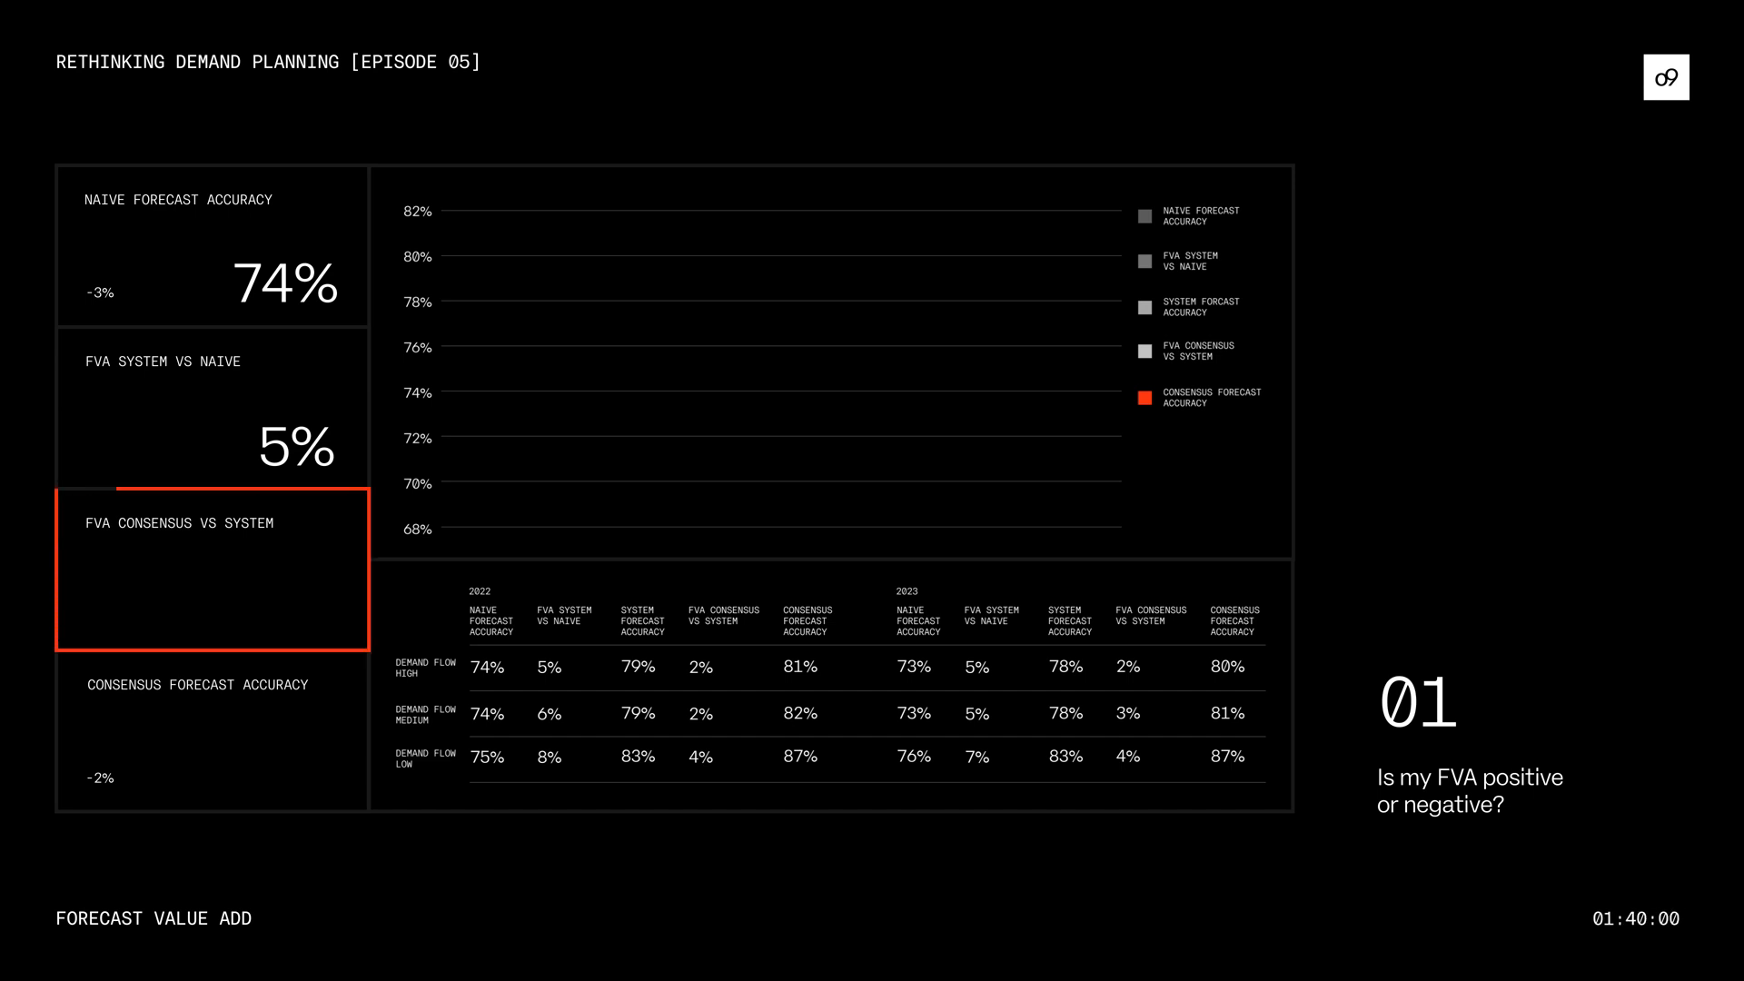